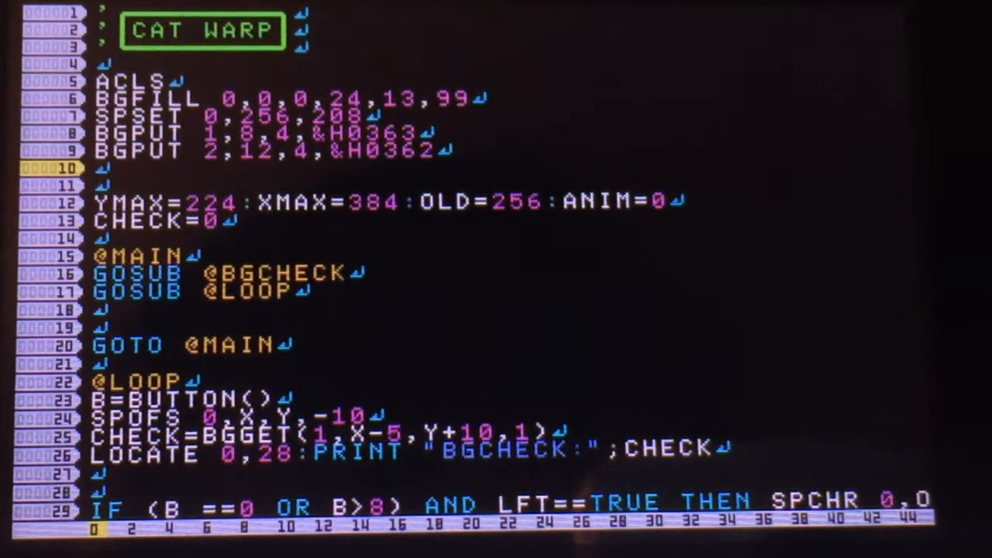
pyautogui.scroll(-3)
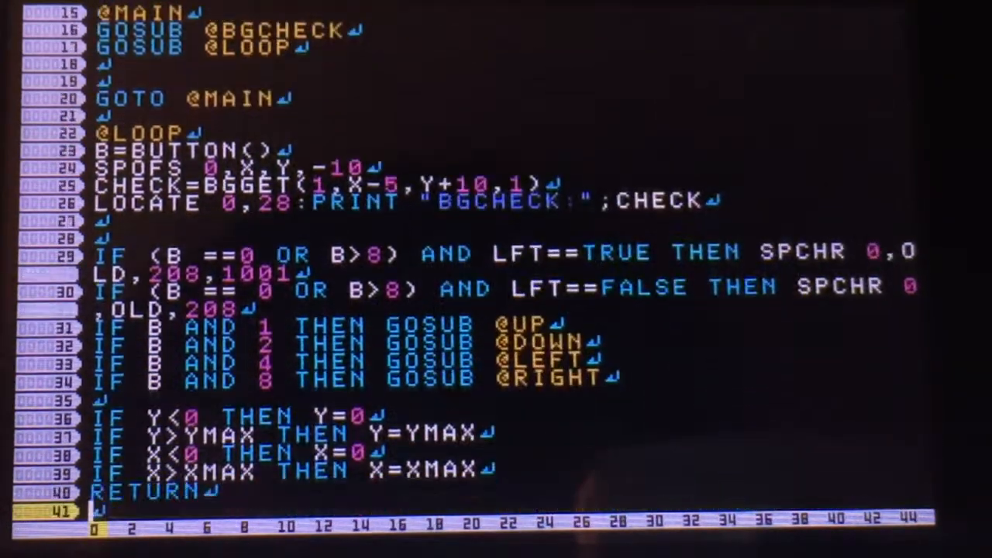
pyautogui.scroll(-3)
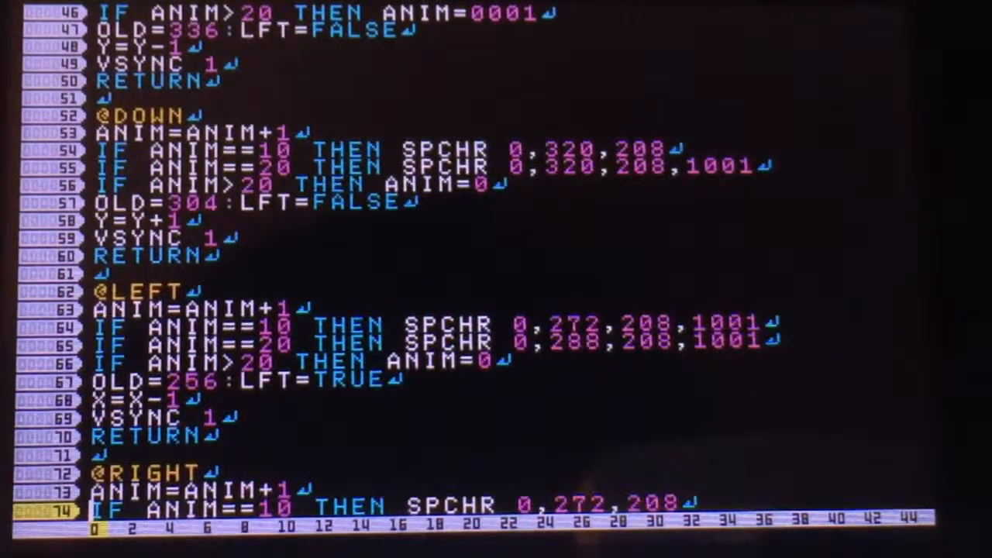
pyautogui.scroll(-3)
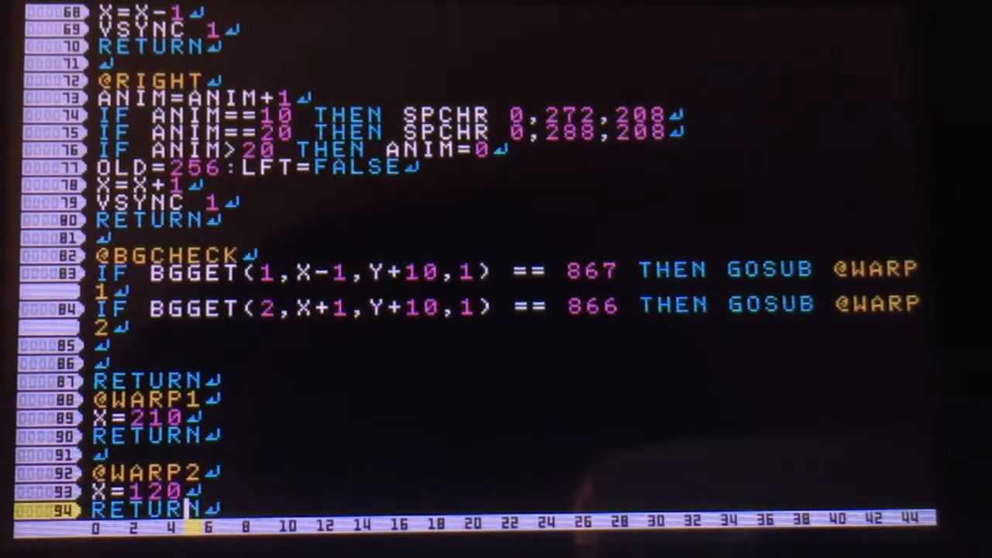
pyautogui.press('Up')
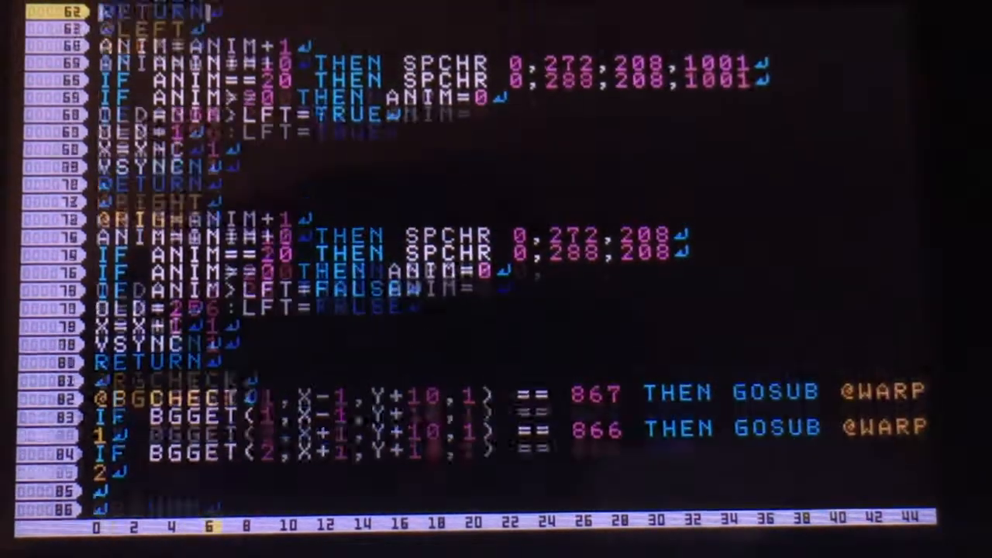
pyautogui.scroll(3)
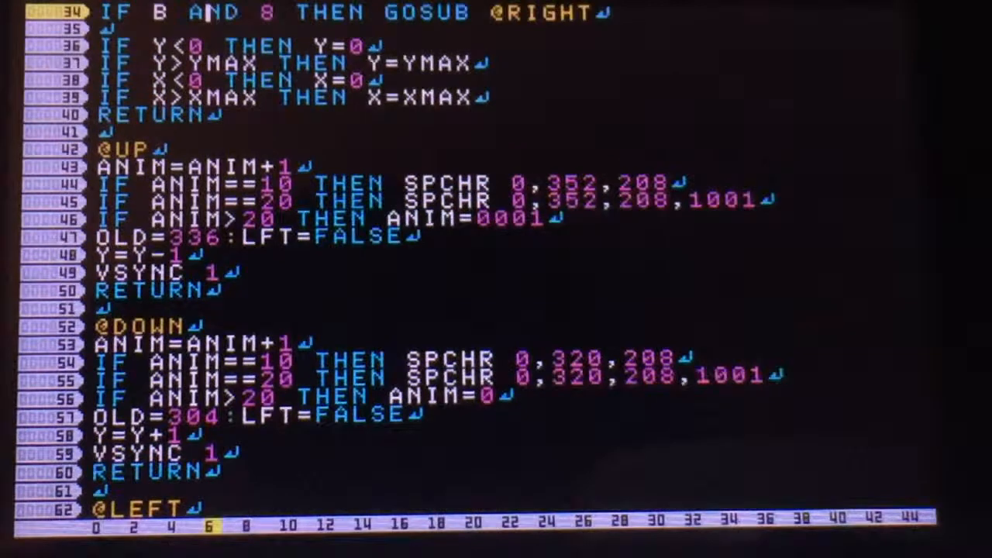